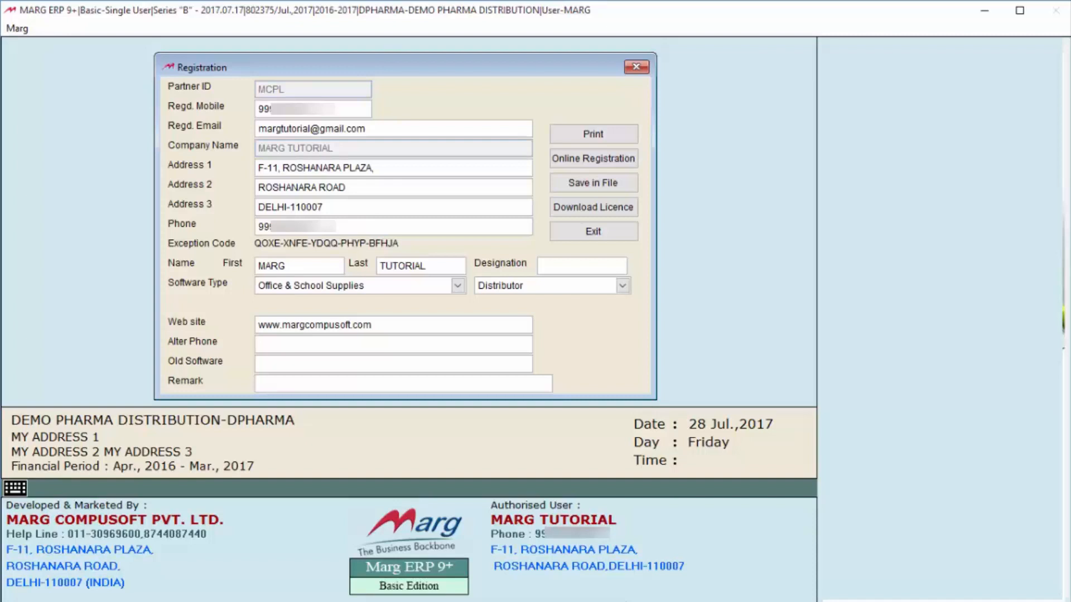
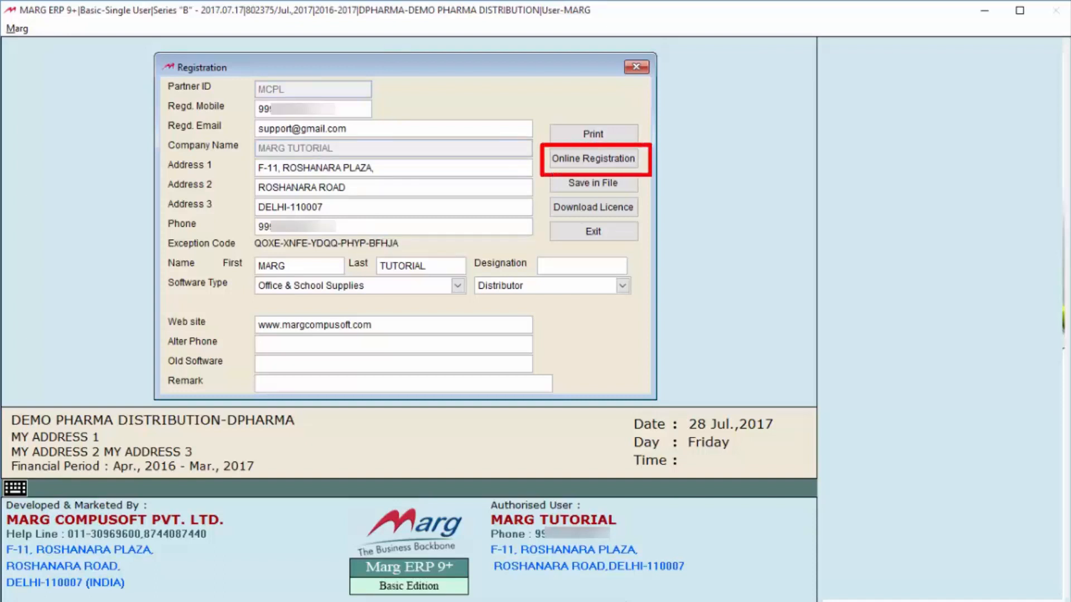
Start Online Registration and confirm Yes to generate an OTP for changing licence information
{"action": "left_click", "coordinate": [592, 158]}
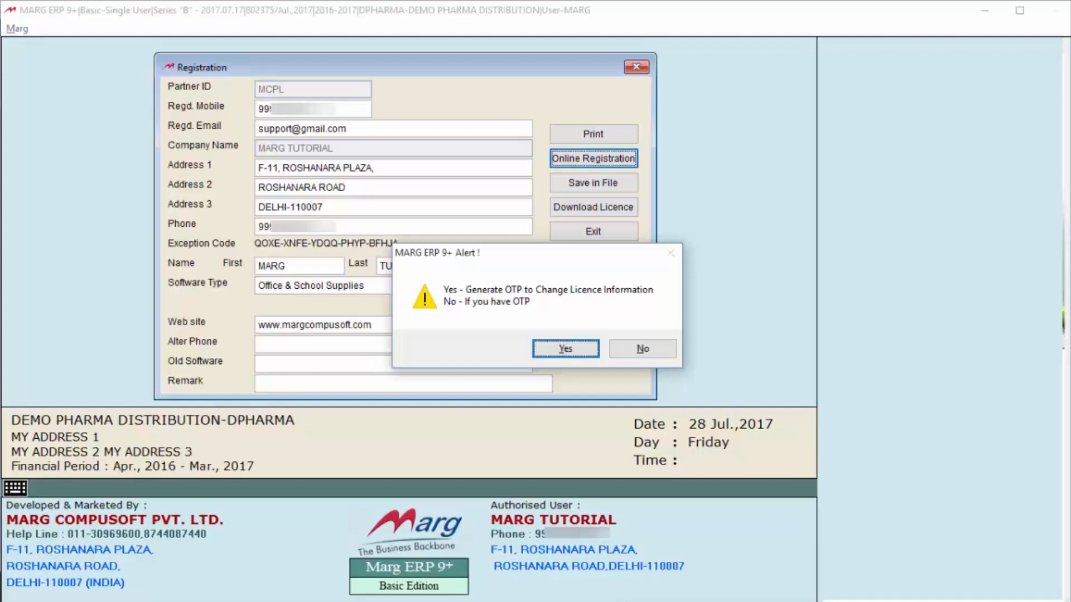
{"action": "left_click", "coordinate": [564, 348]}
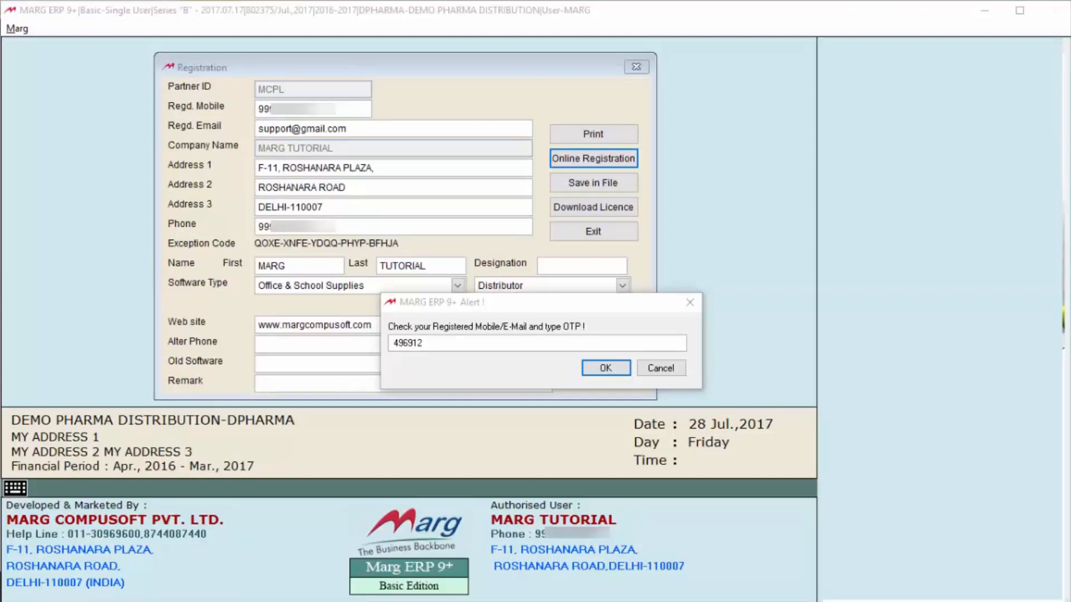
{"action": "left_click", "coordinate": [605, 367]}
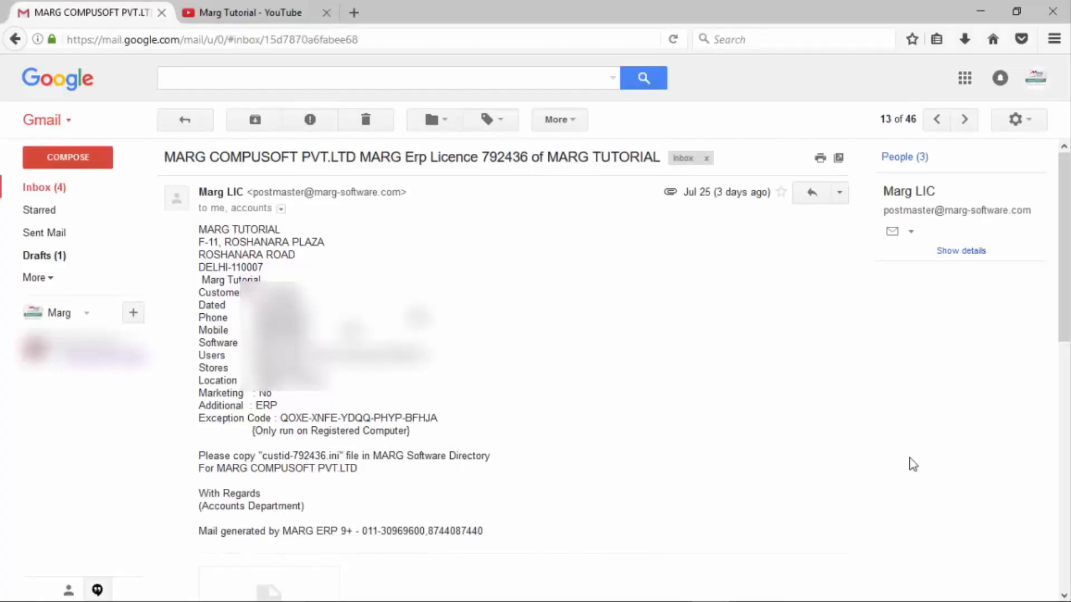
{"action": "mouse_move", "coordinate": [860, 452]}
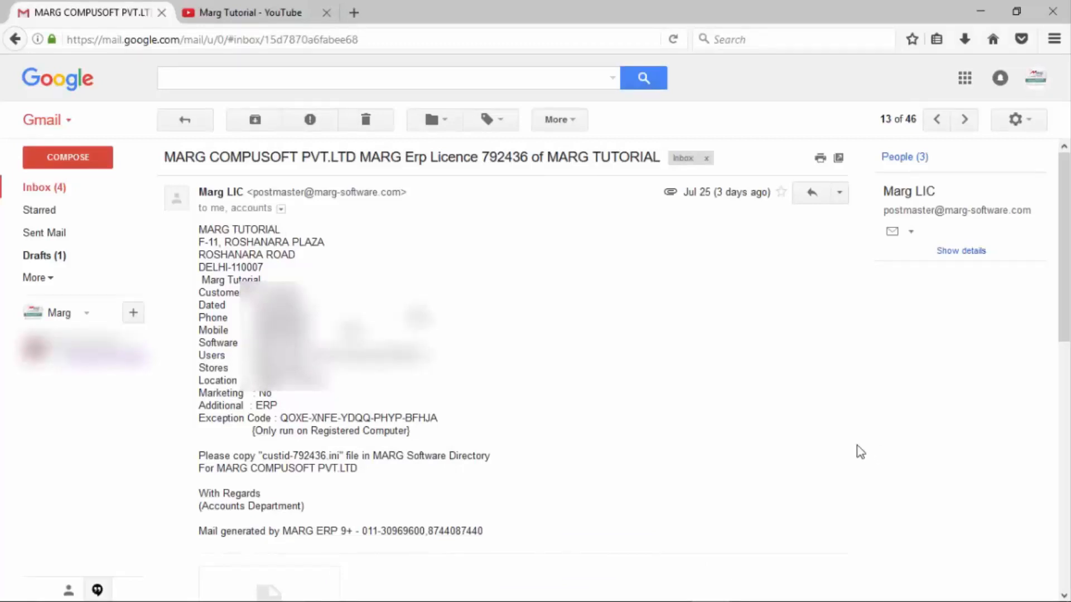
{"action": "scroll", "scroll_direction": "down", "scroll_amount": 3}
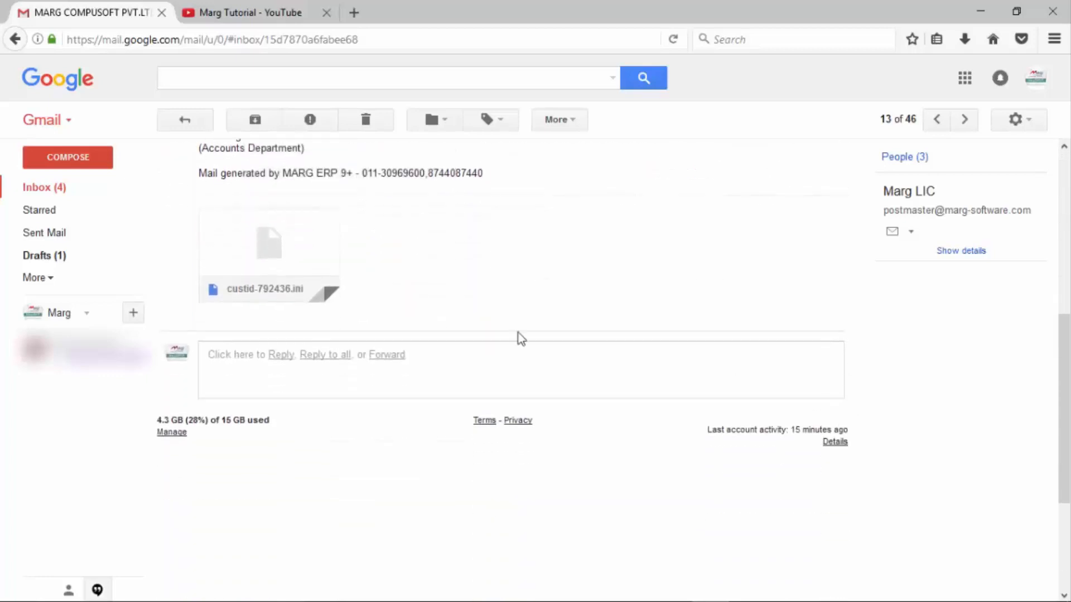
{"action": "mouse_move", "coordinate": [497, 311]}
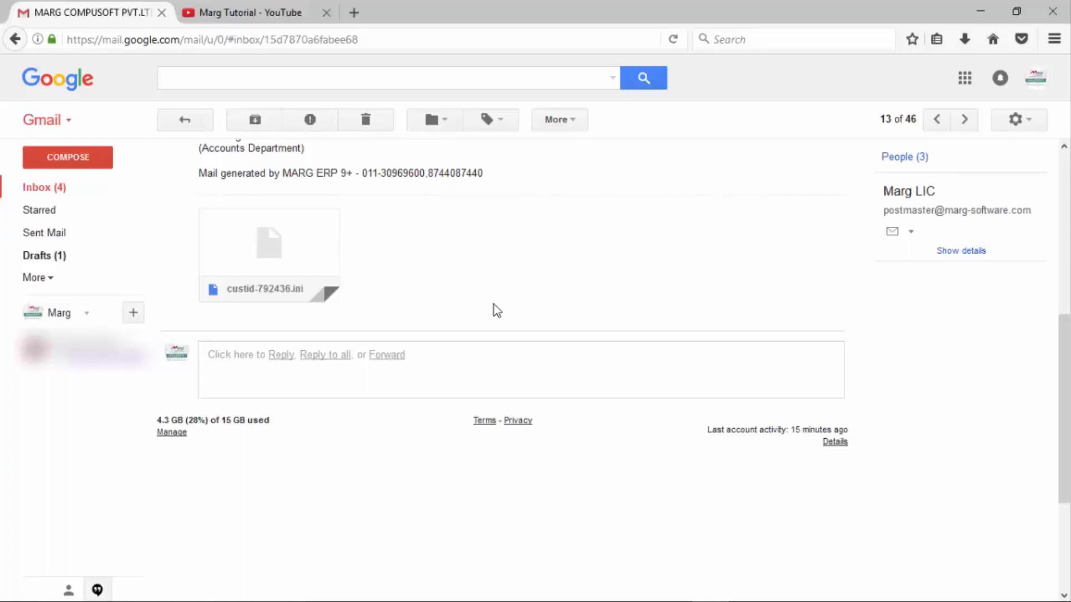
{"action": "mouse_move", "coordinate": [240, 324]}
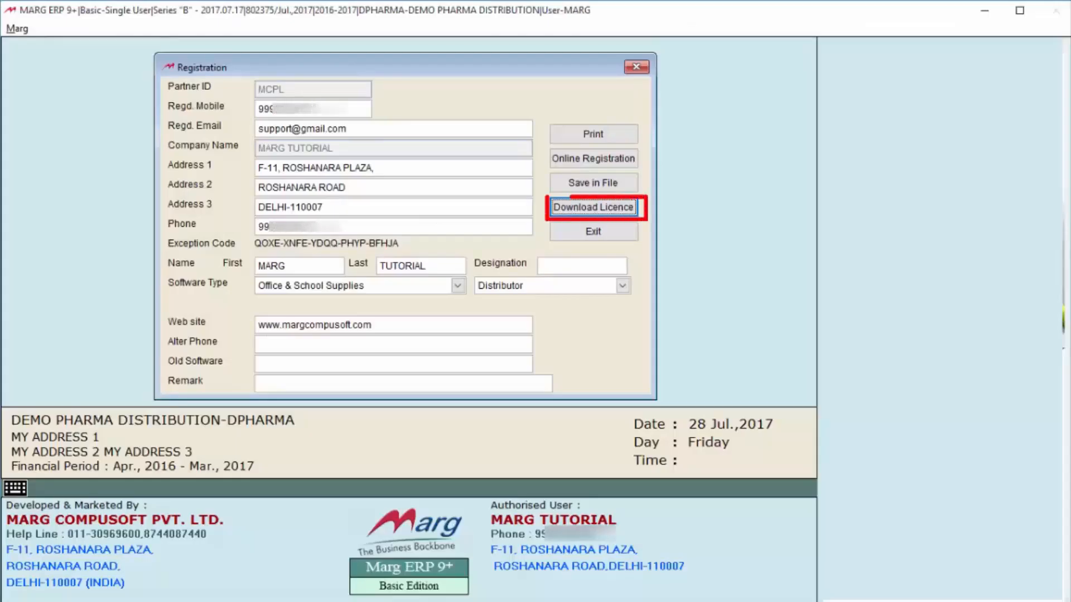
{"action": "left_click", "coordinate": [592, 208]}
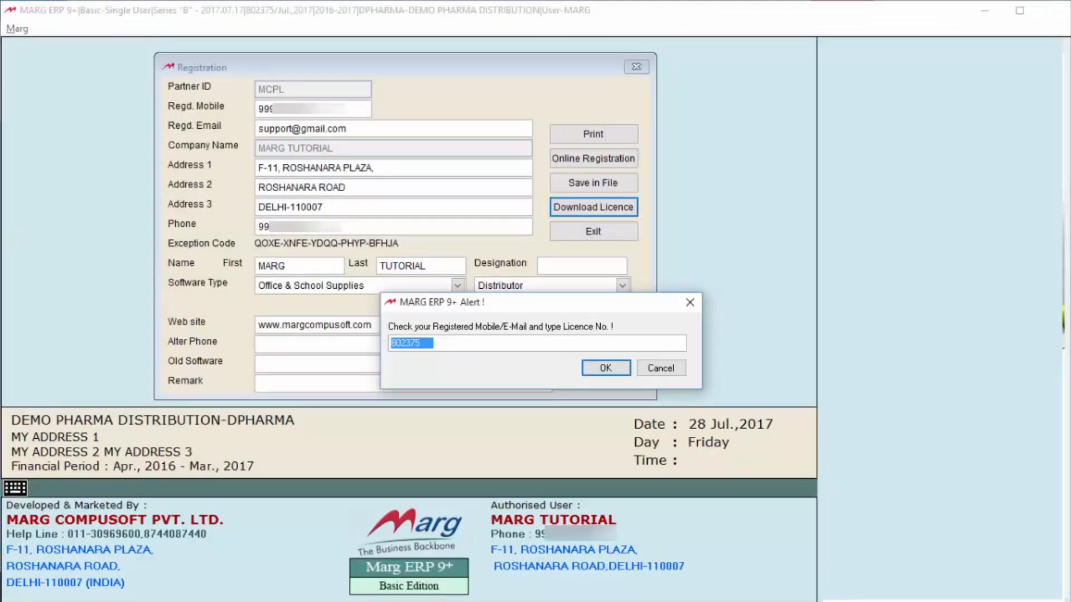
{"action": "left_click", "coordinate": [603, 367]}
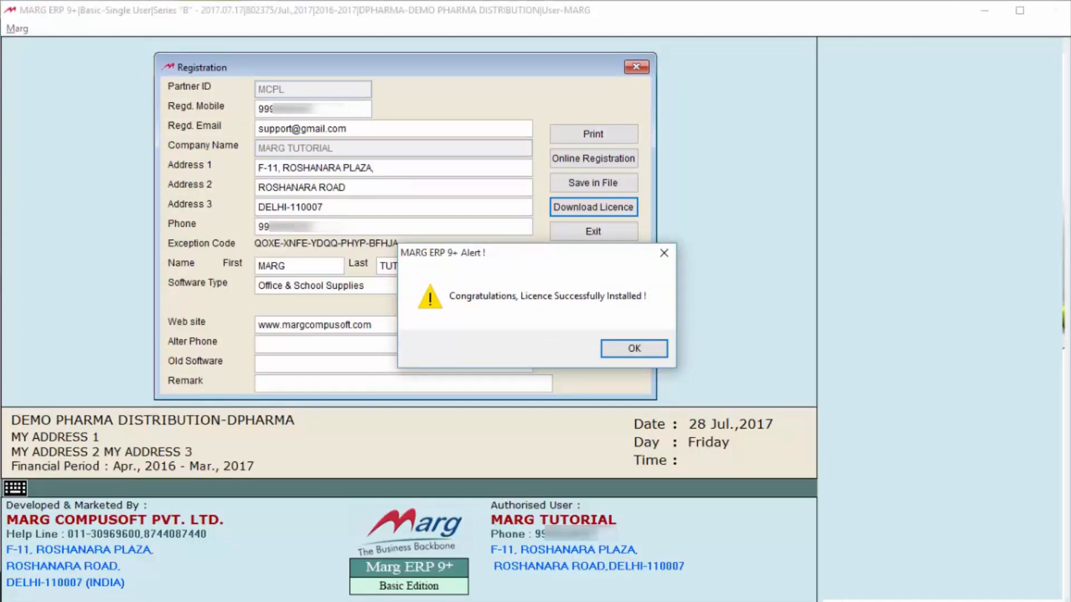
{"action": "left_click", "coordinate": [632, 348]}
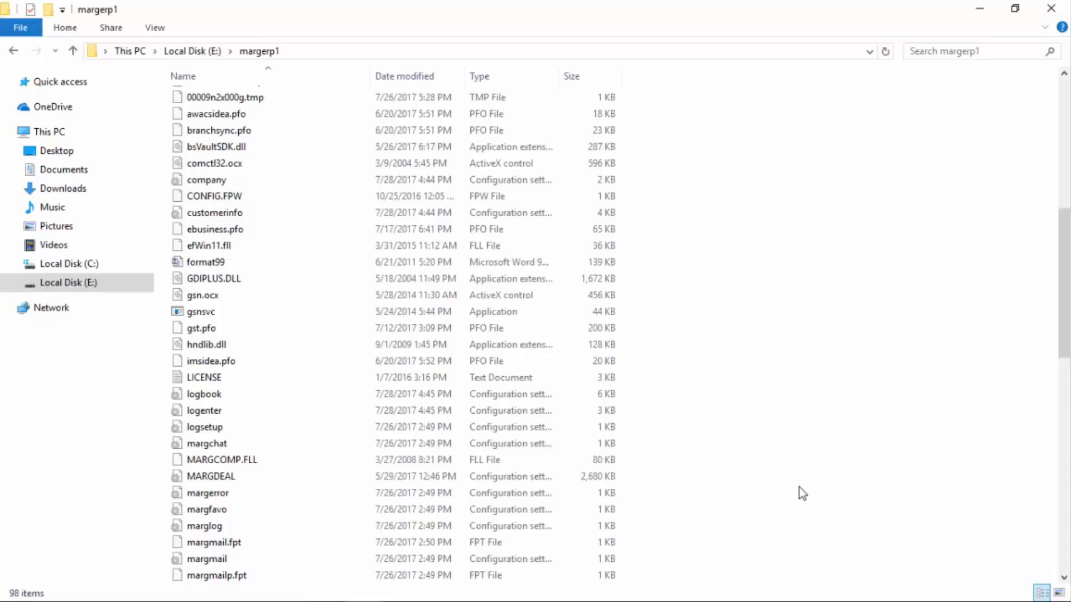
Relaunch Marg ERP from the margwin application in the margerp1 folder on E:
{"action": "left_click", "coordinate": [205, 261]}
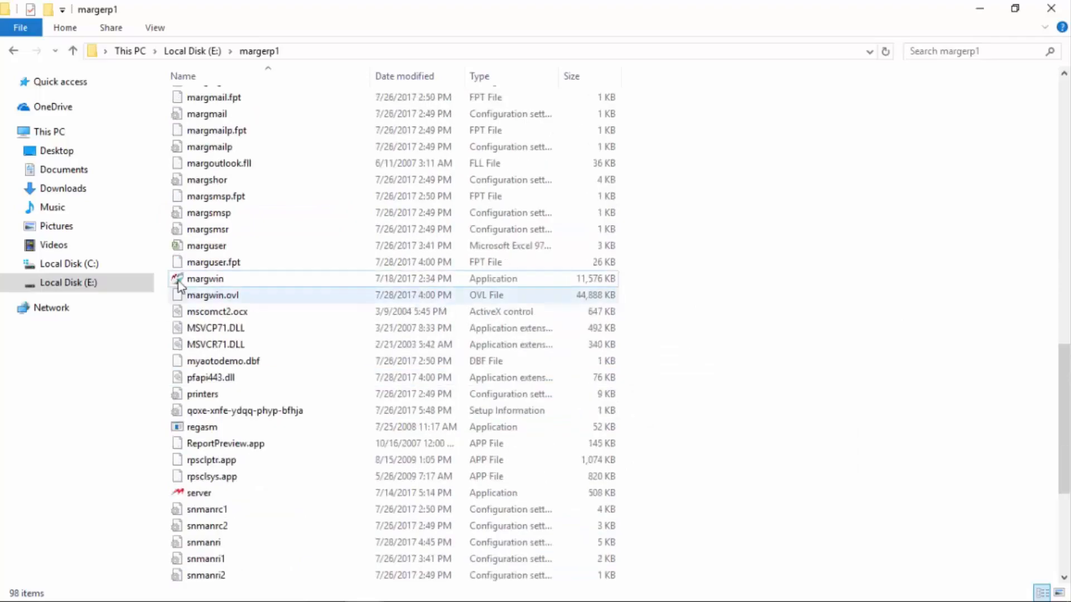
{"action": "double_click", "coordinate": [204, 279]}
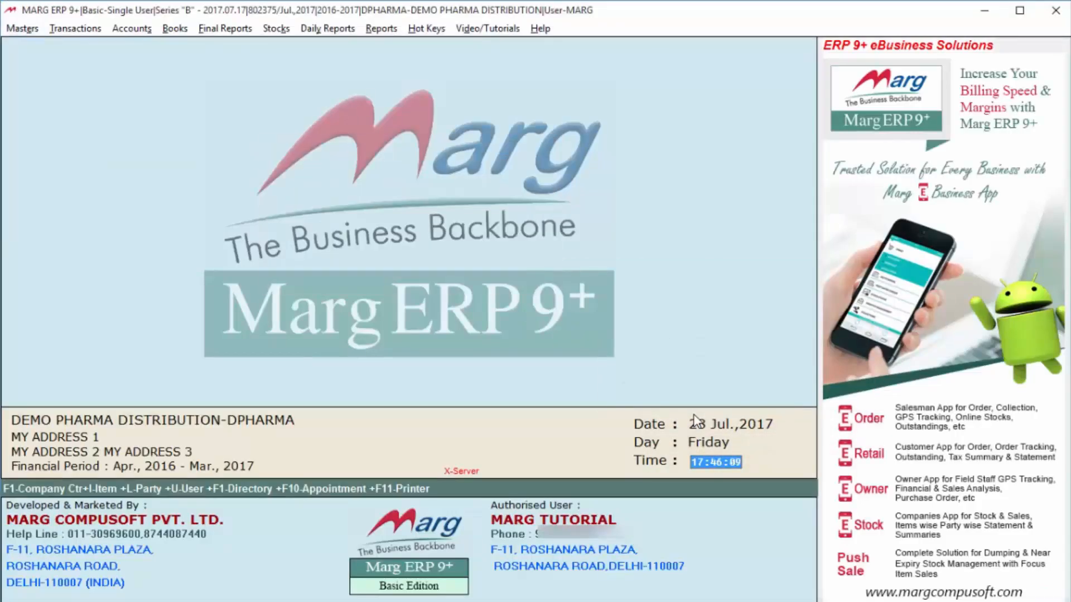
{"action": "left_click", "coordinate": [22, 28]}
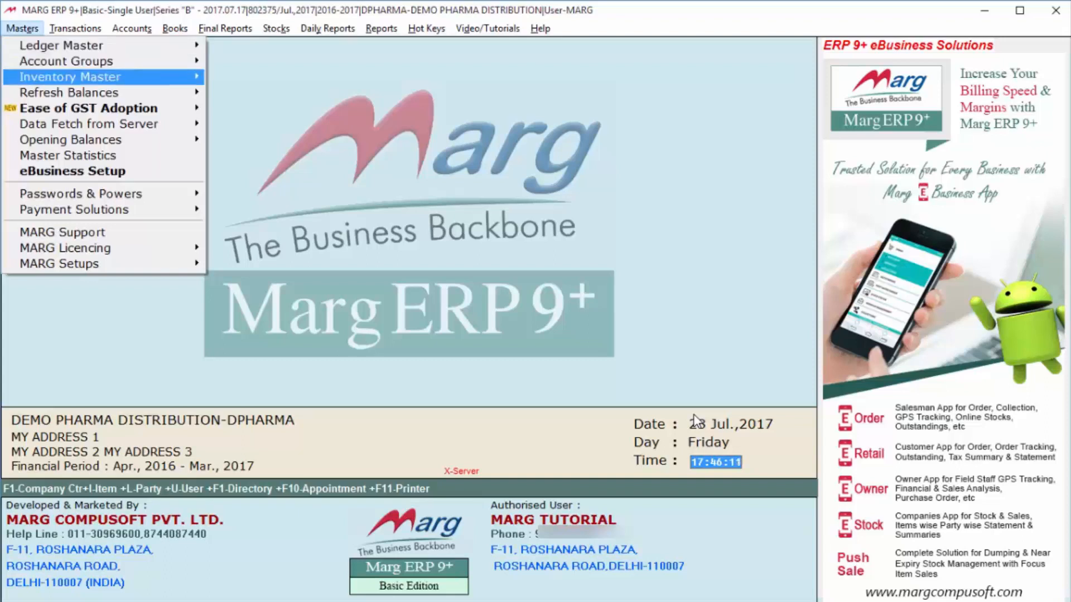
{"action": "left_click", "coordinate": [65, 248]}
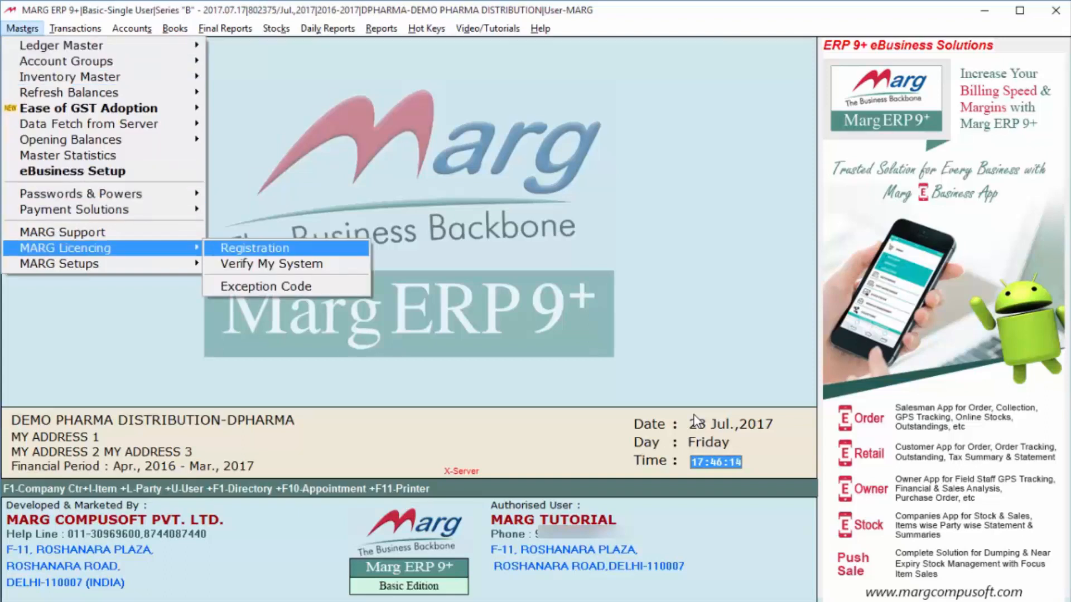
{"action": "left_click", "coordinate": [254, 248]}
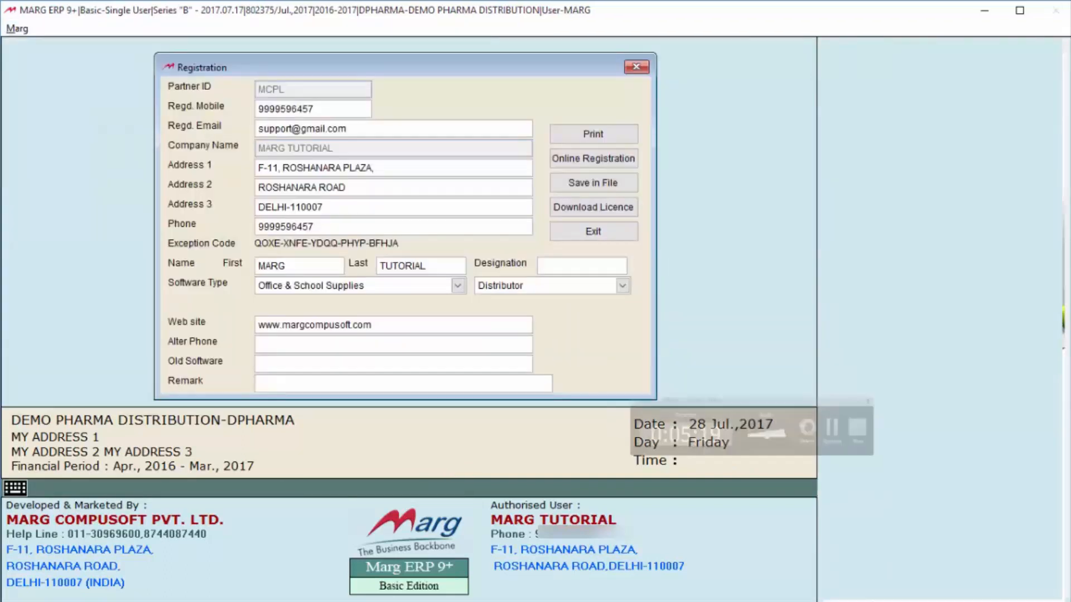